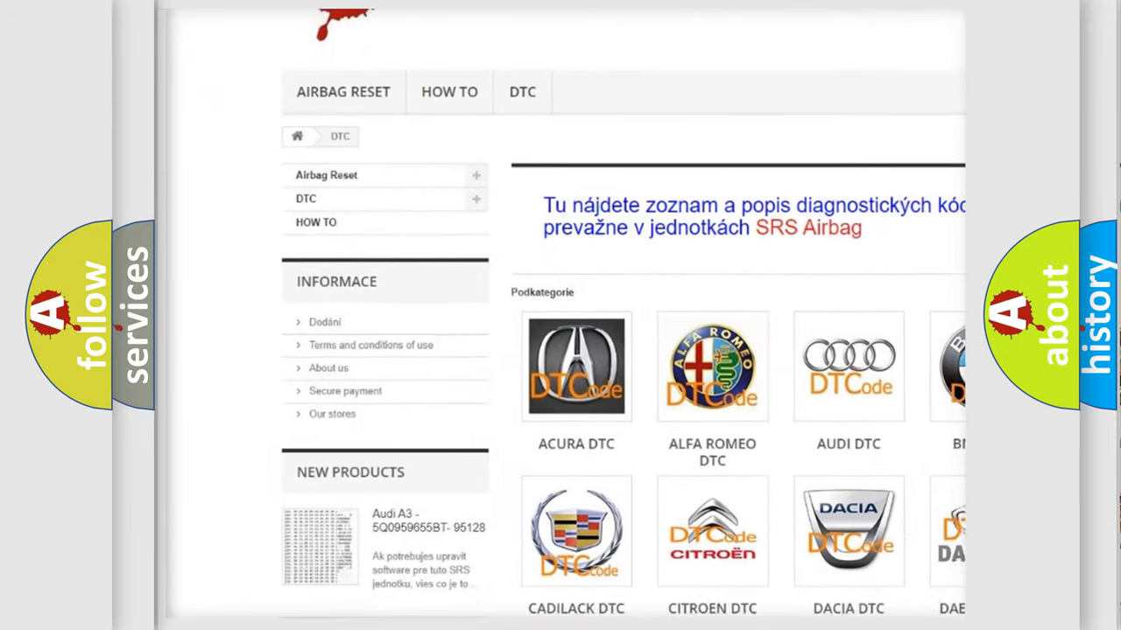
scroll(down, 3)
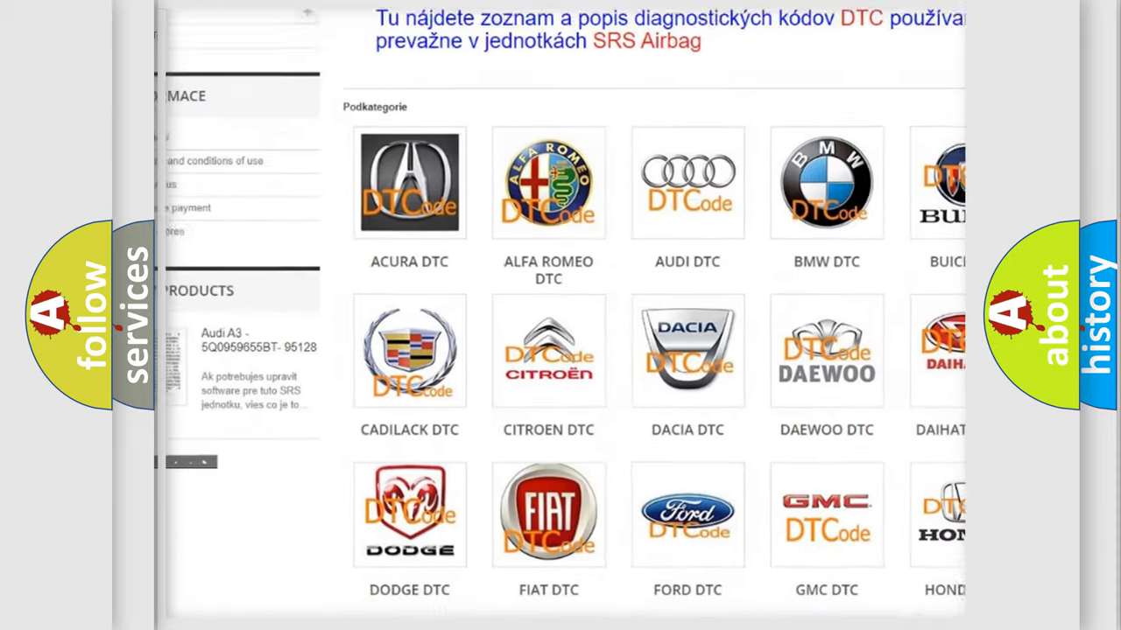
scroll(down, 3)
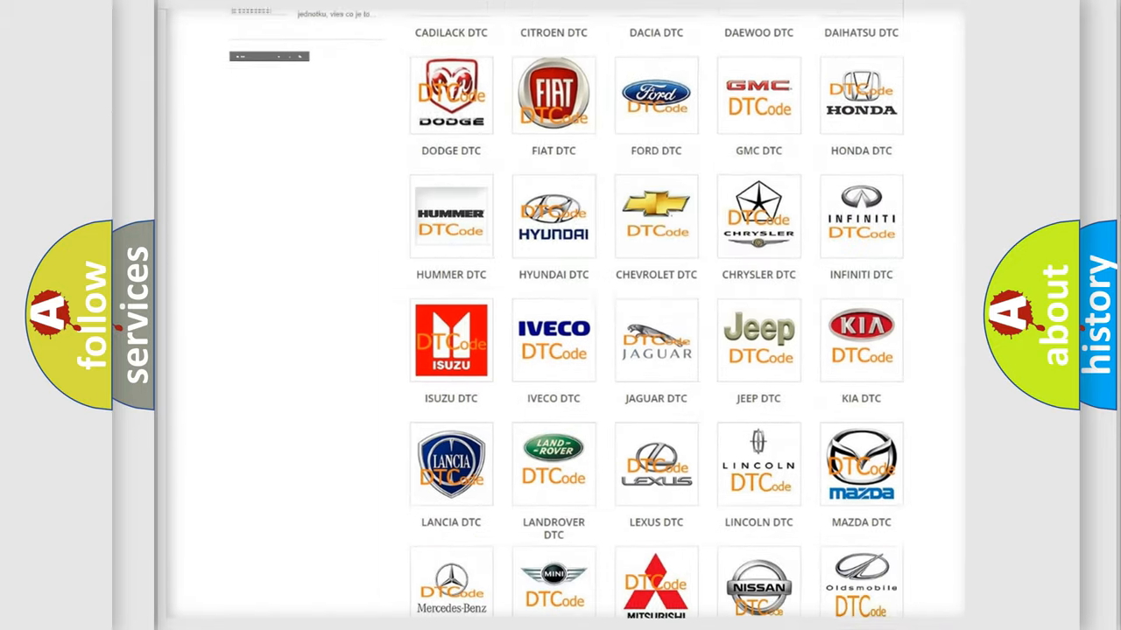
scroll(down, 3)
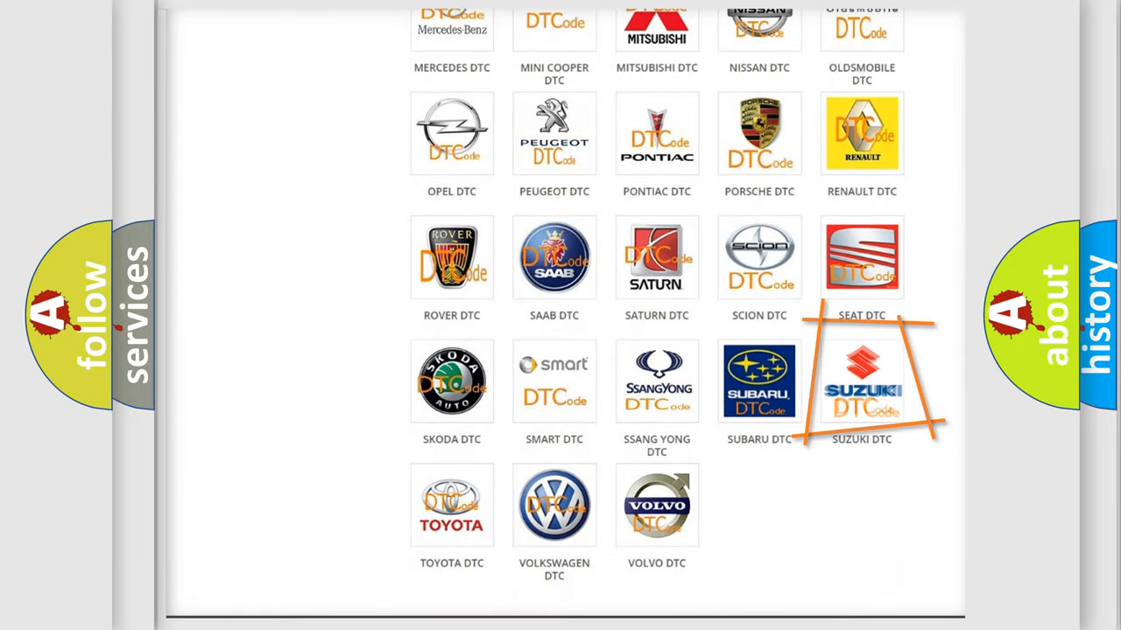